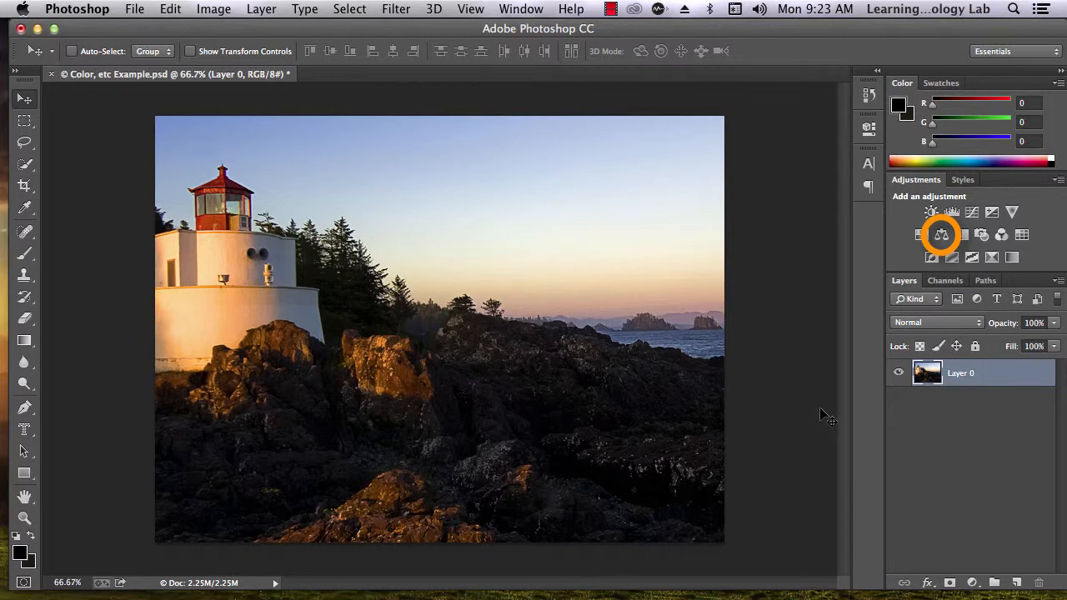
mouse_move(888, 284)
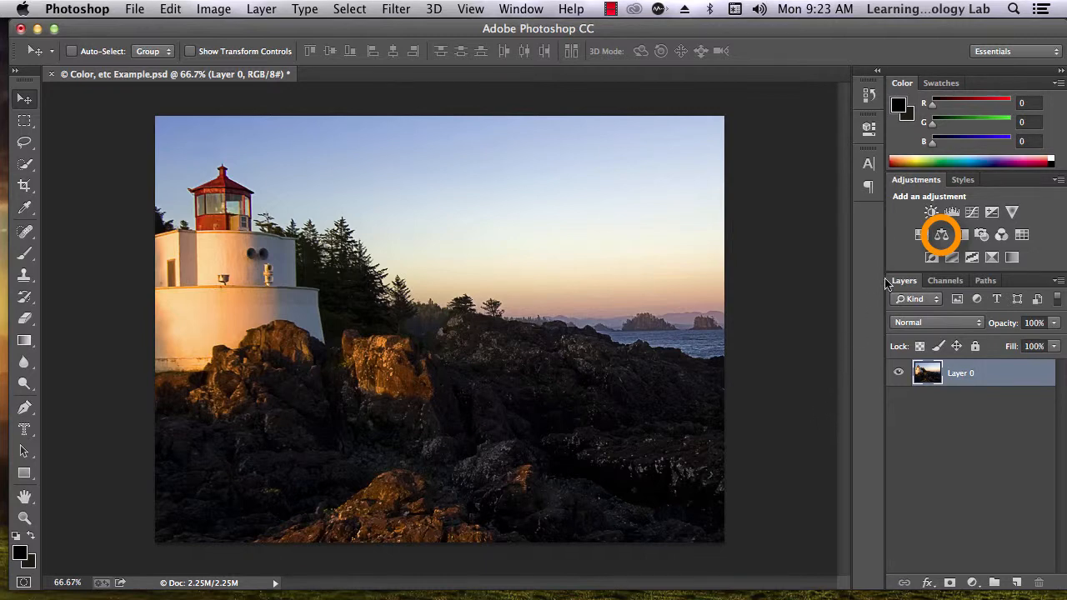
mouse_move(941, 235)
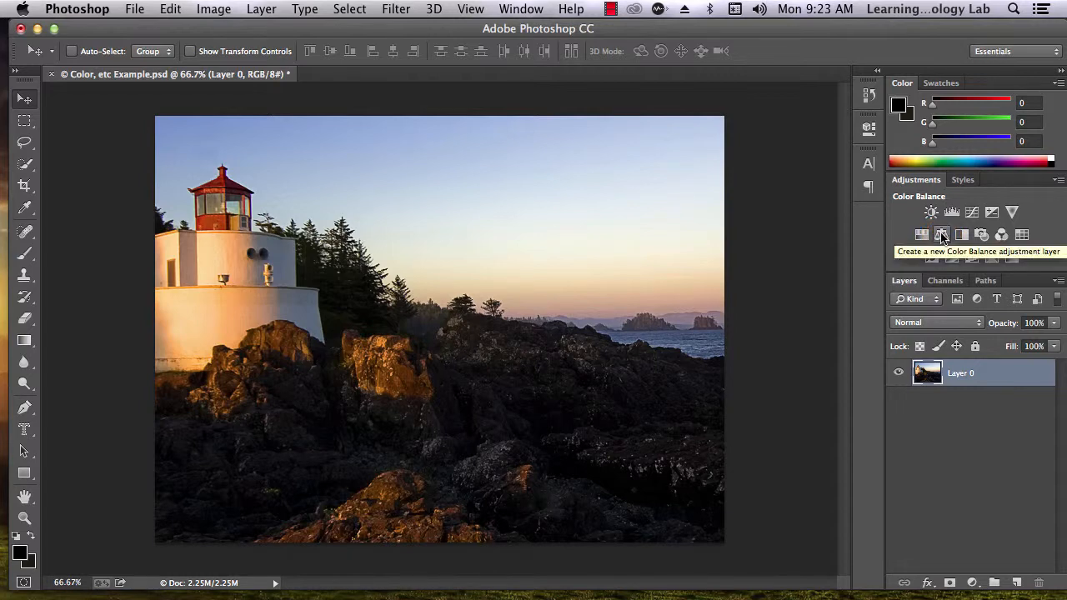
Add a Color Balance layer with midtones Cyan-Red +21, Magenta-Green -37, and some blue
click(942, 235)
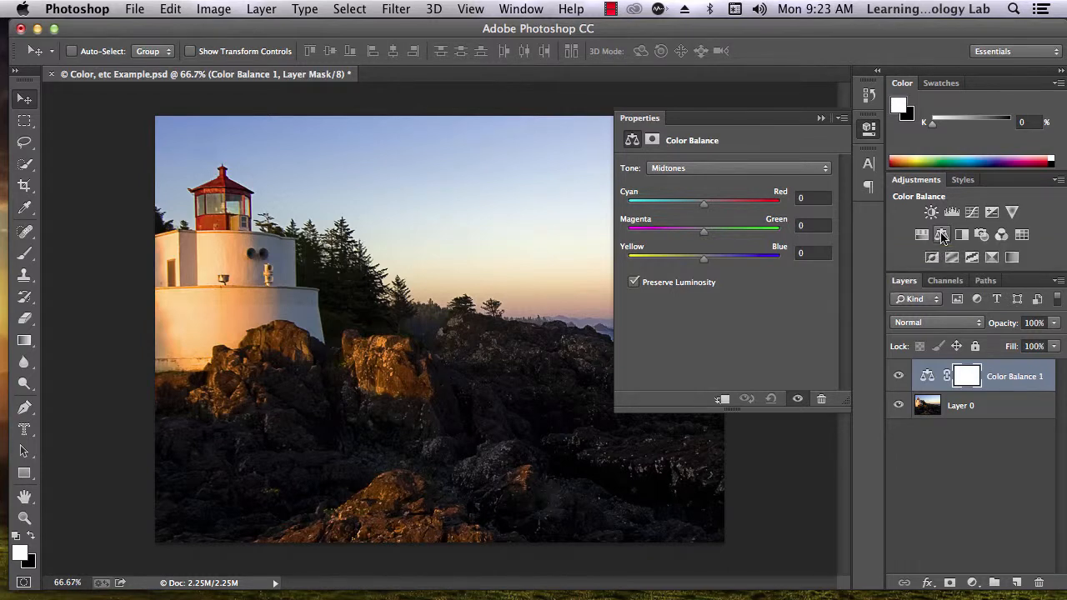
mouse_move(825, 291)
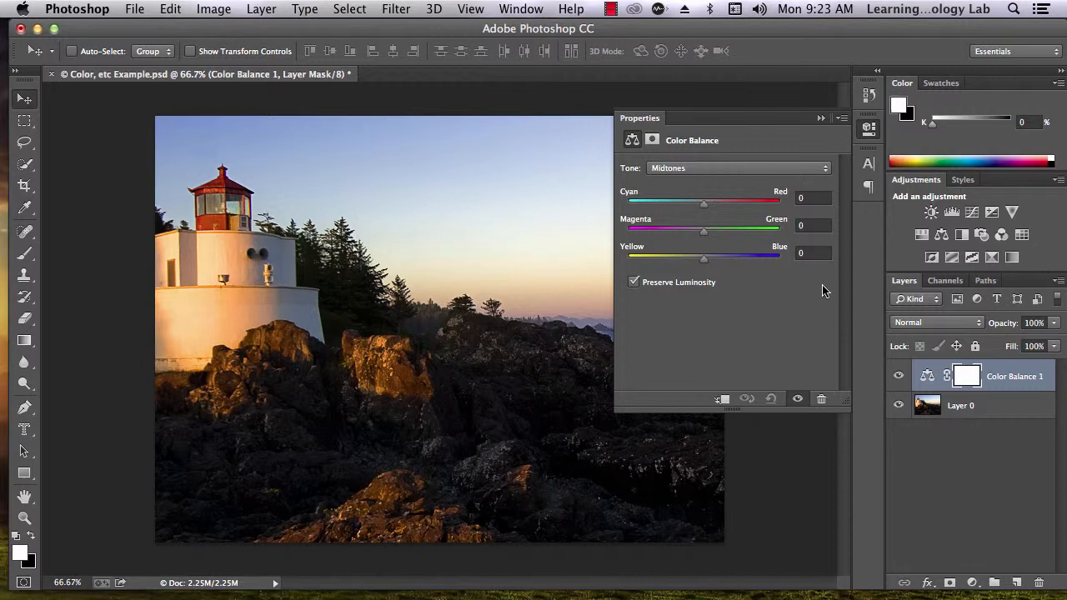
mouse_move(826, 278)
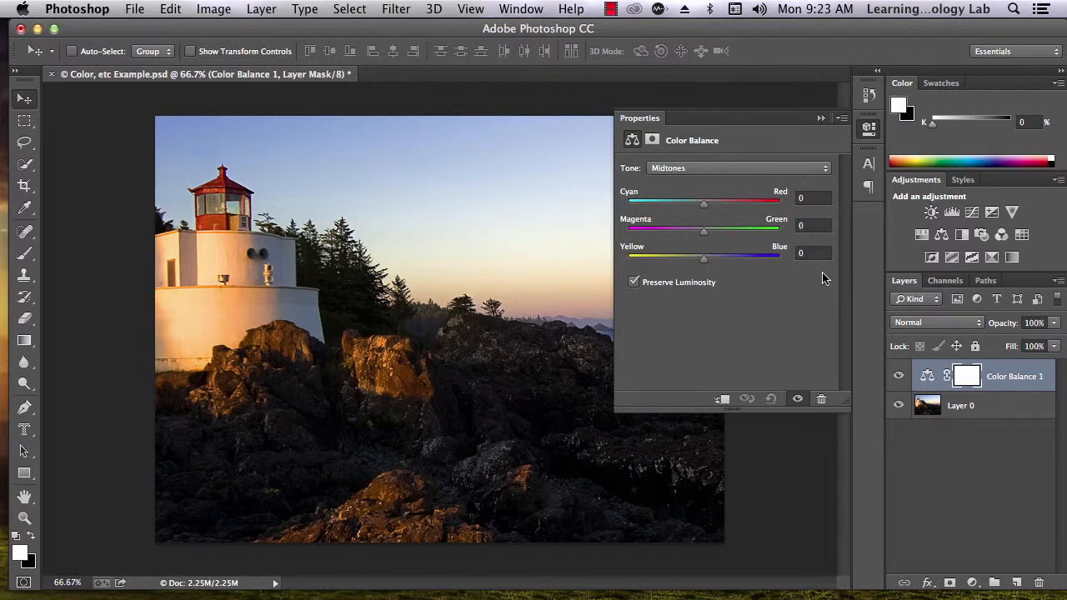
drag(704, 206, 712, 206)
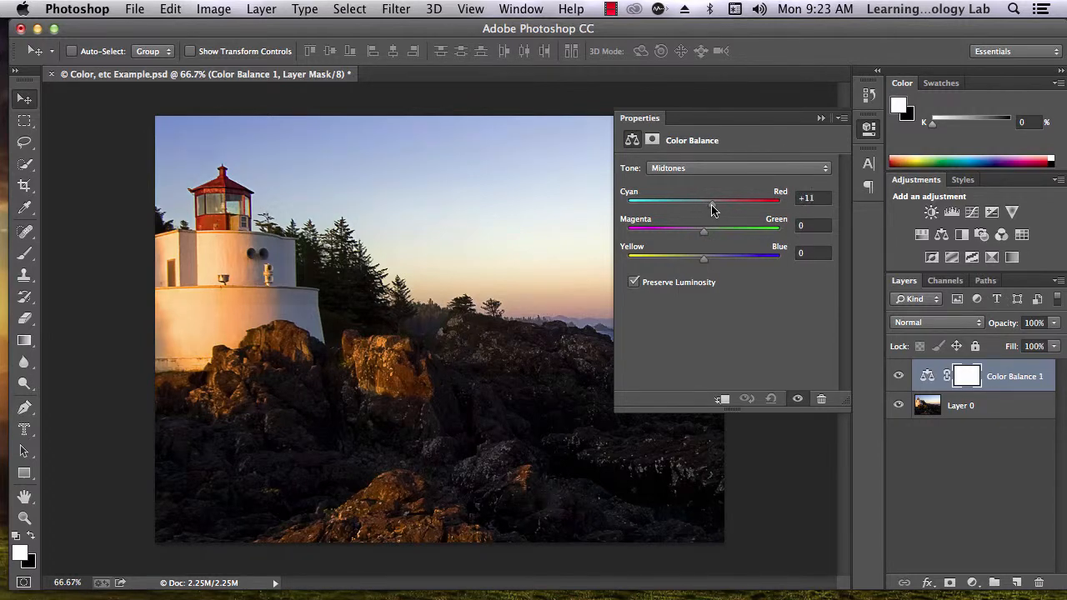
drag(704, 205, 720, 204)
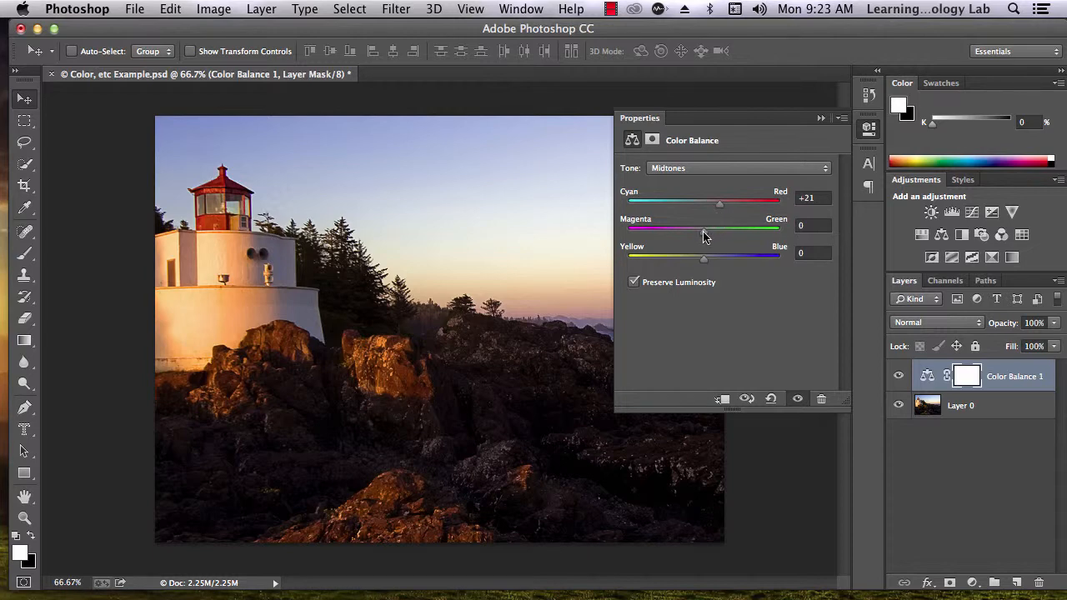
drag(705, 228, 676, 228)
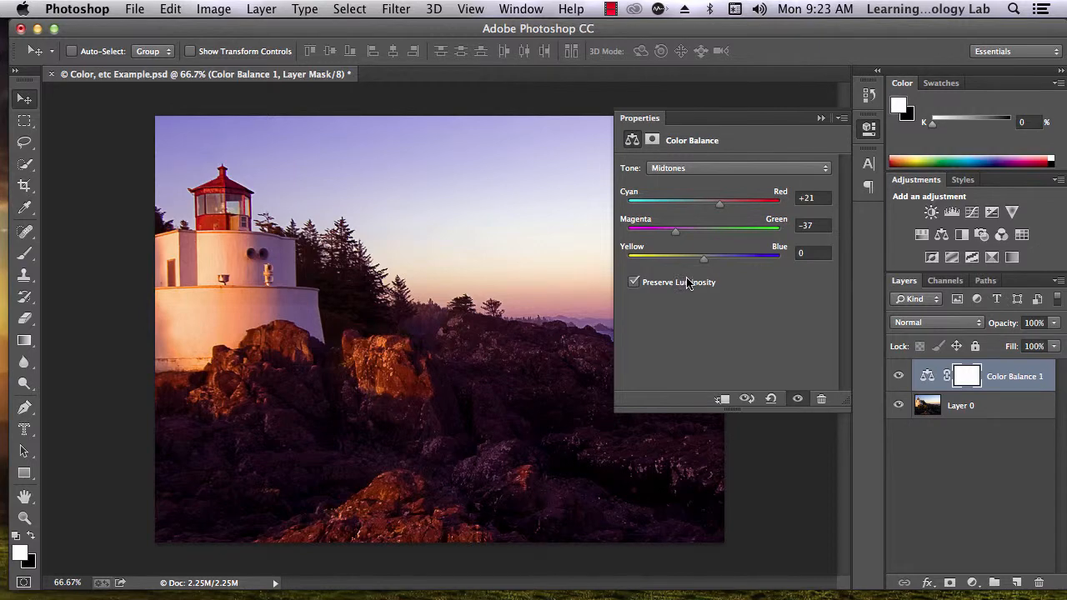
drag(704, 258, 690, 257)
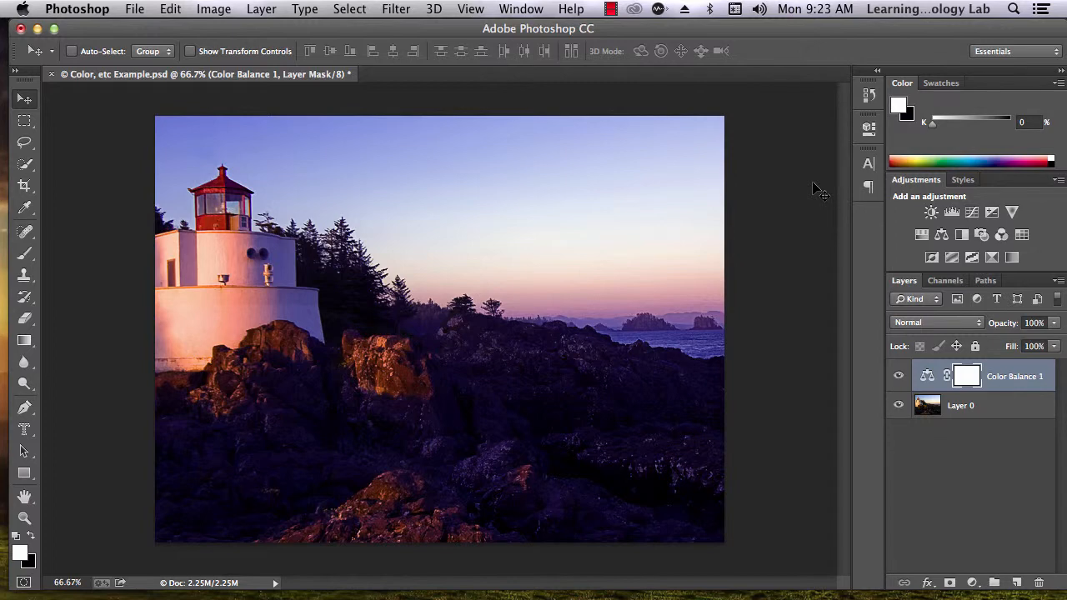
mouse_move(932, 212)
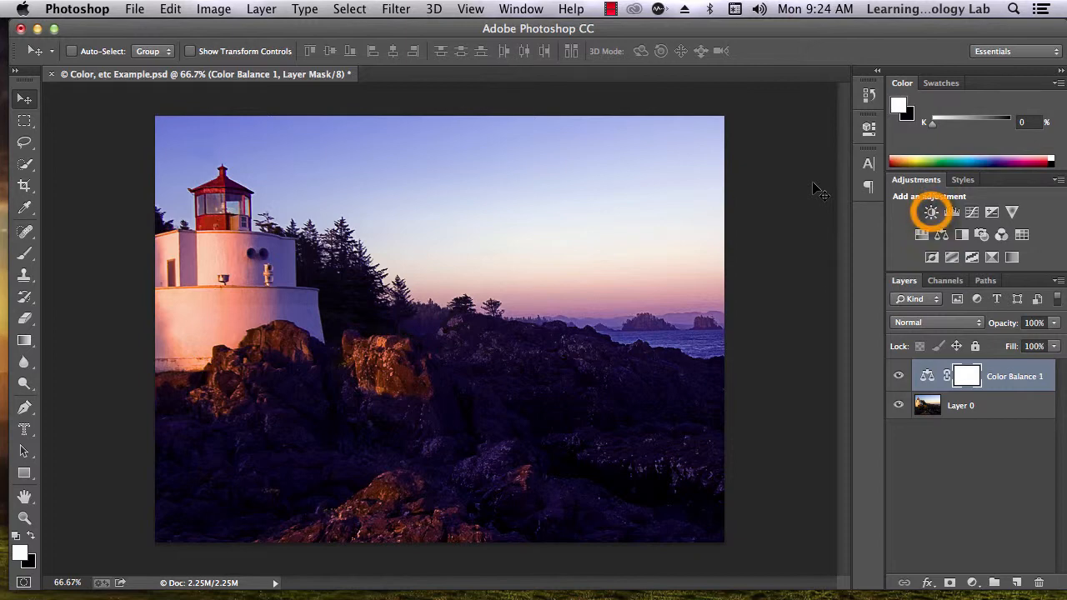
mouse_move(931, 211)
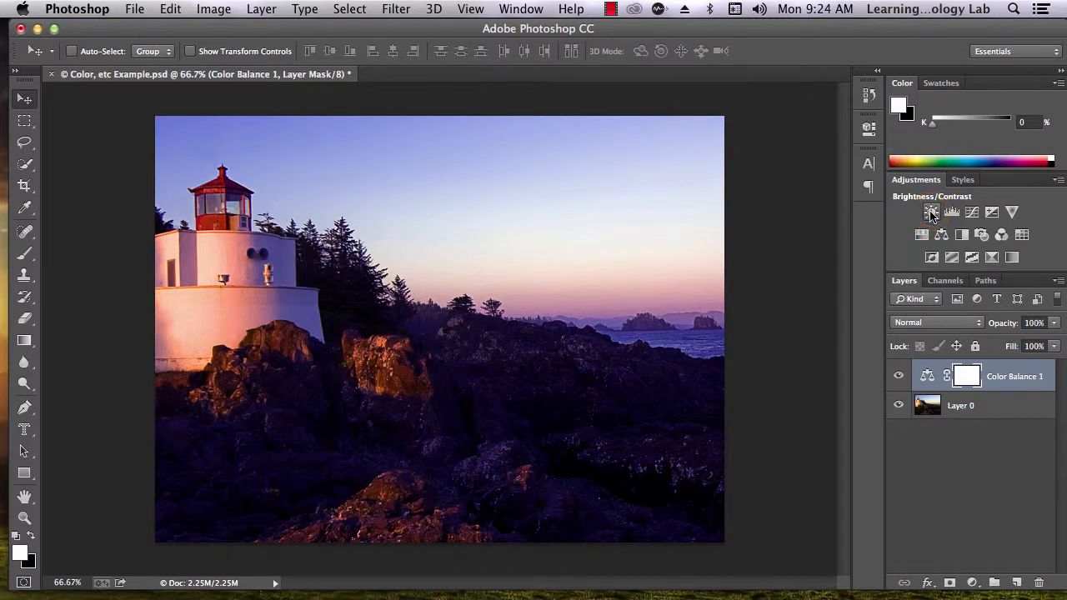
Add a Brightness/Contrast layer and raise Brightness to about 23
click(931, 211)
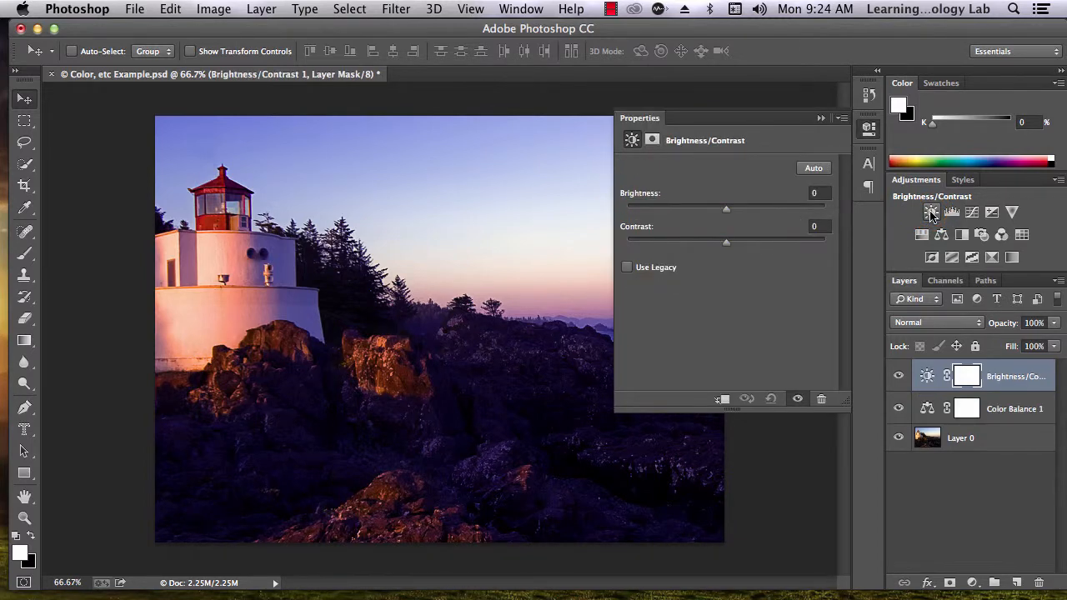
mouse_move(784, 250)
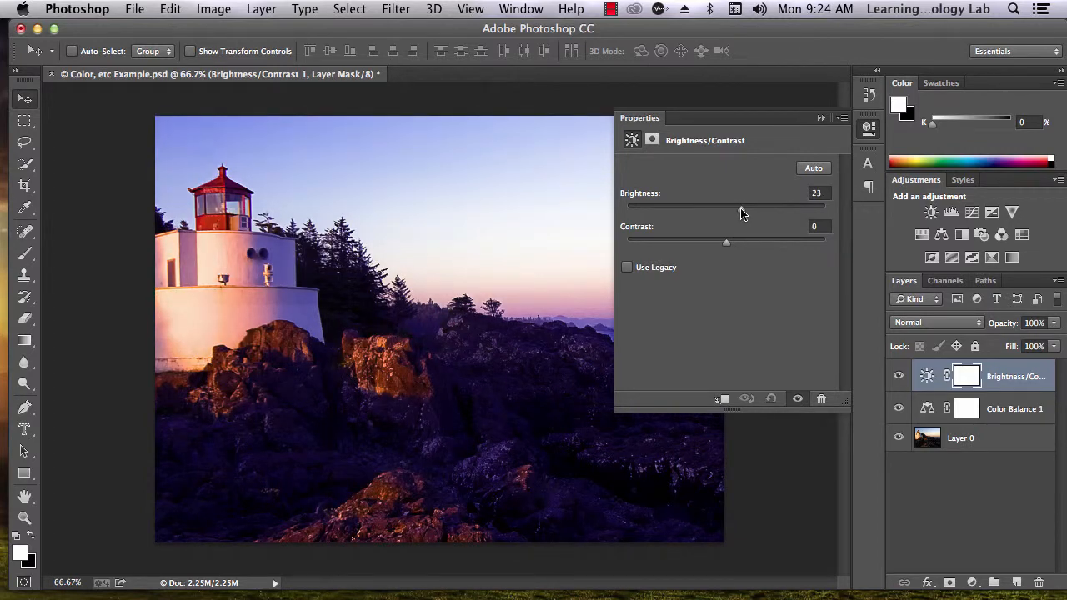
drag(726, 241, 737, 241)
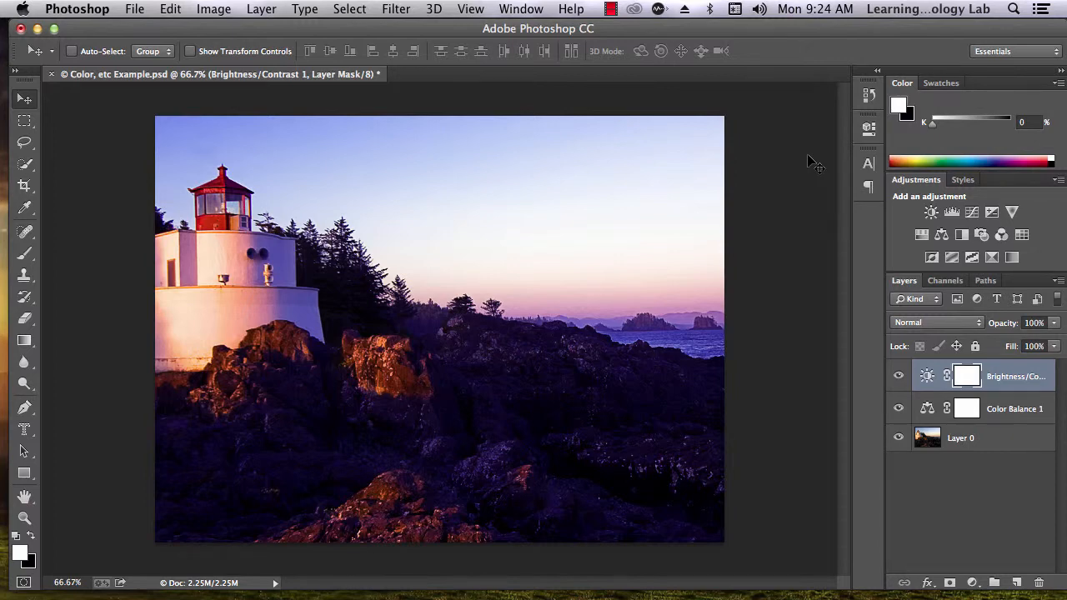
mouse_move(992, 213)
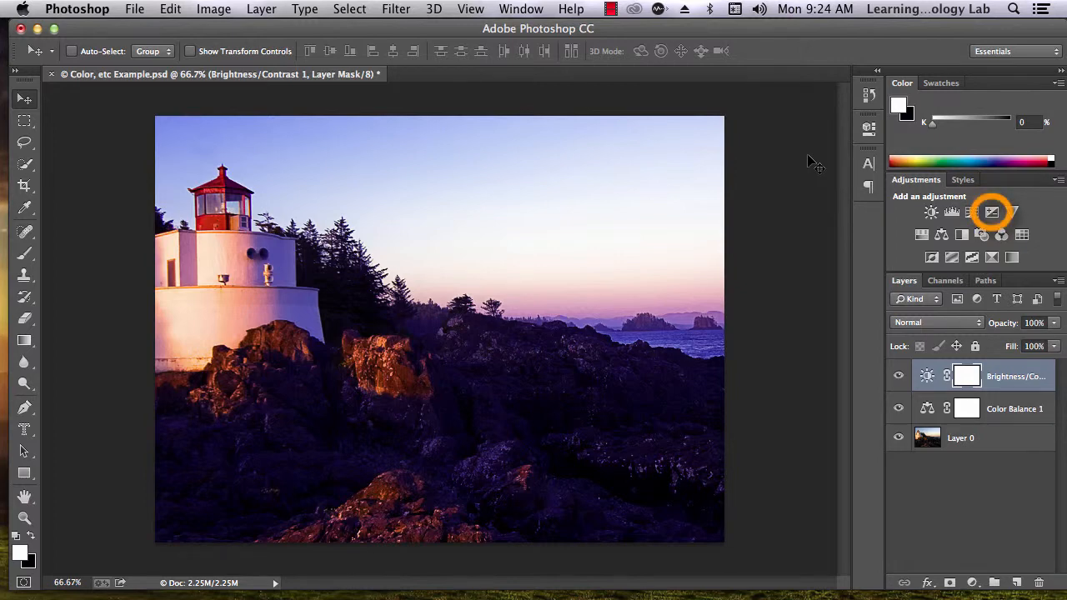
mouse_move(991, 213)
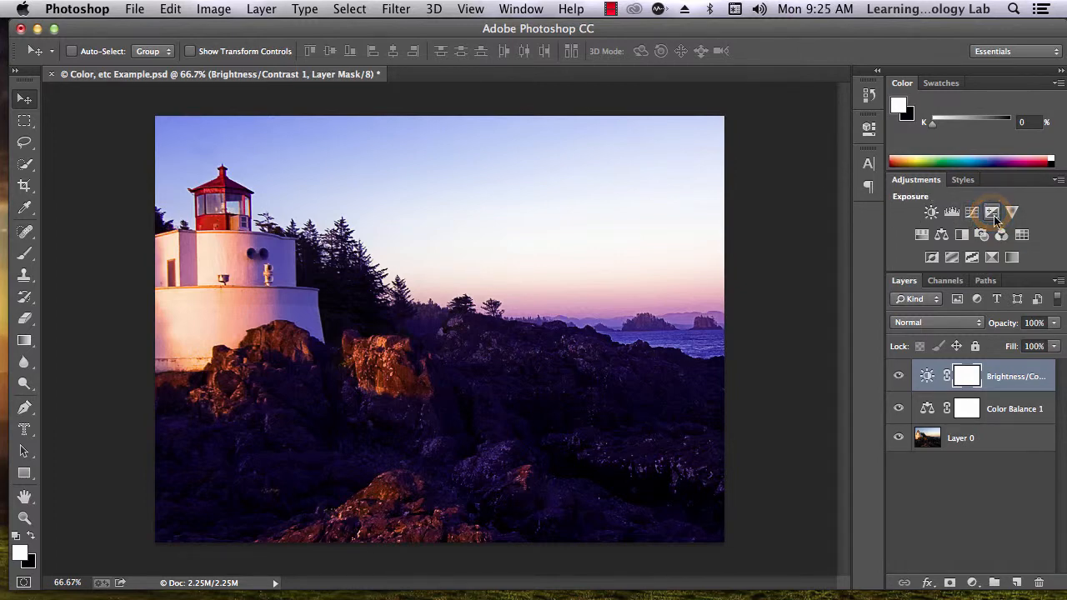
Add an Exposure layer, raise its Exposure slider, then pull it back down slightly
click(993, 213)
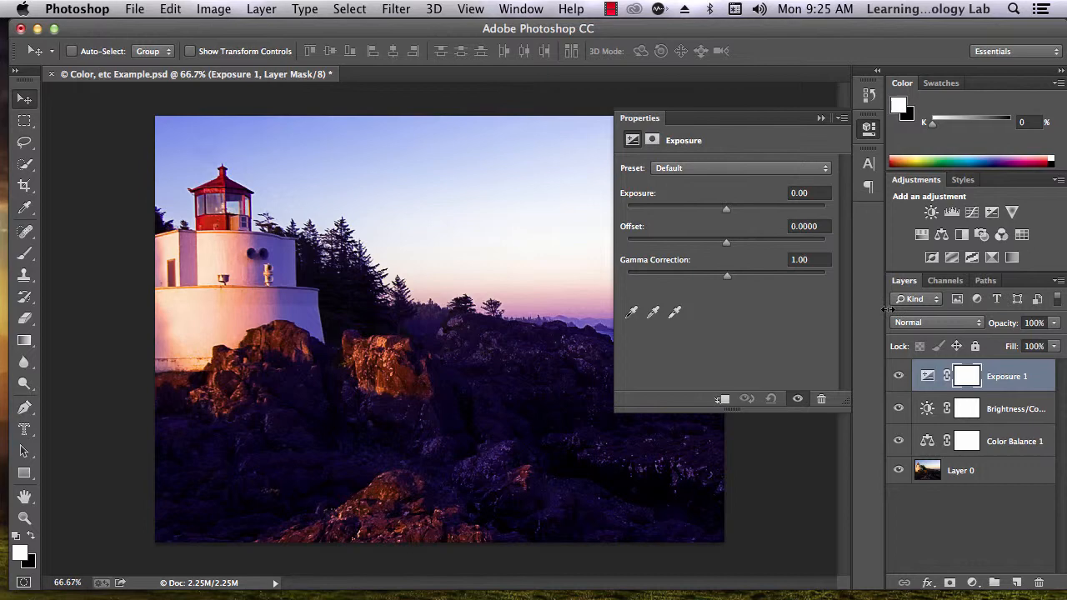
mouse_move(813, 281)
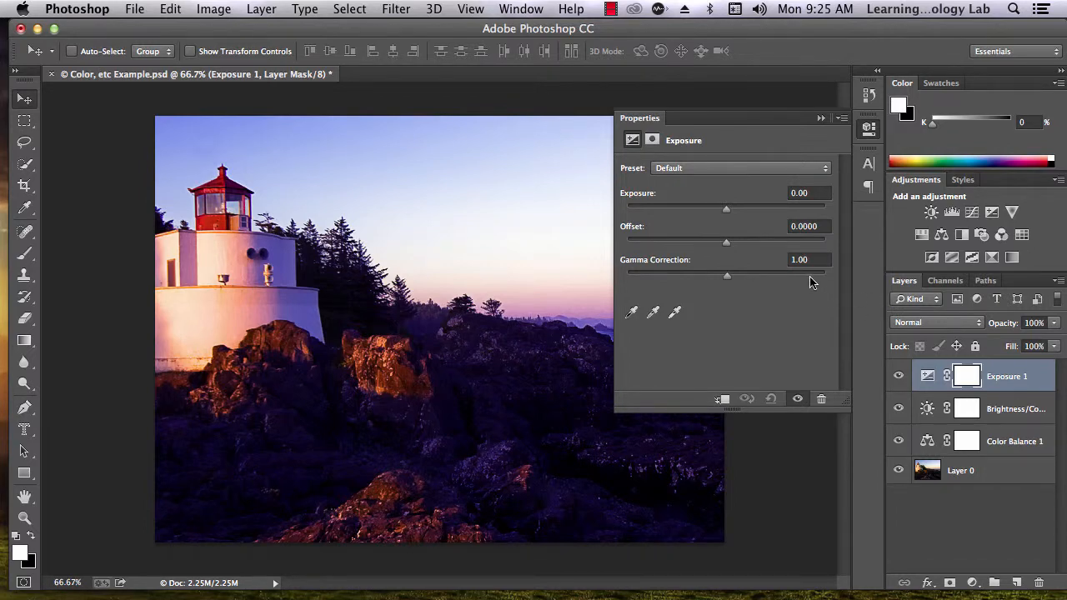
mouse_move(746, 225)
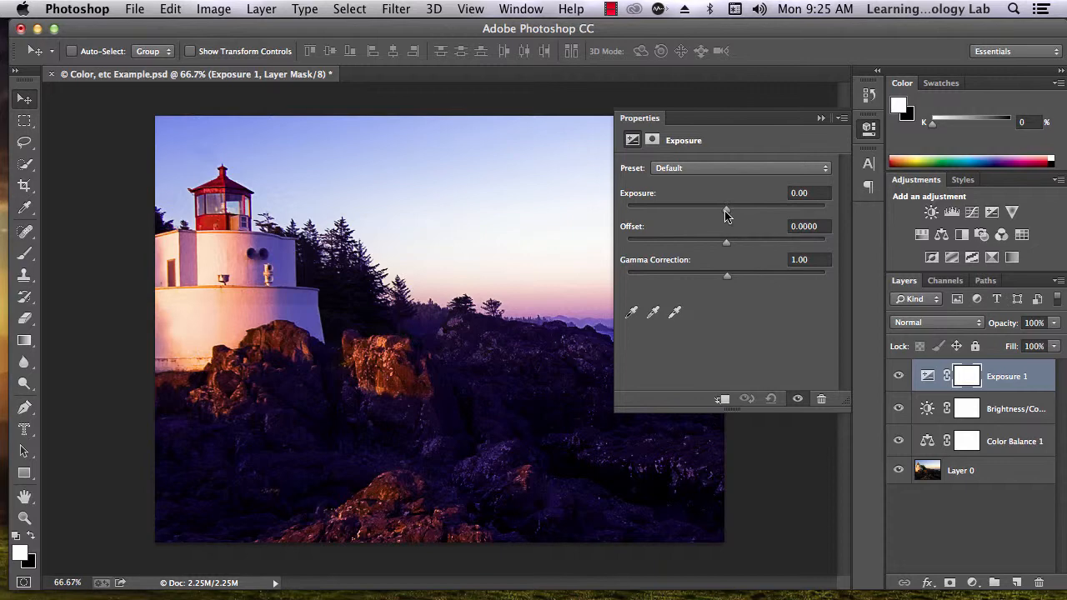
drag(726, 206, 734, 206)
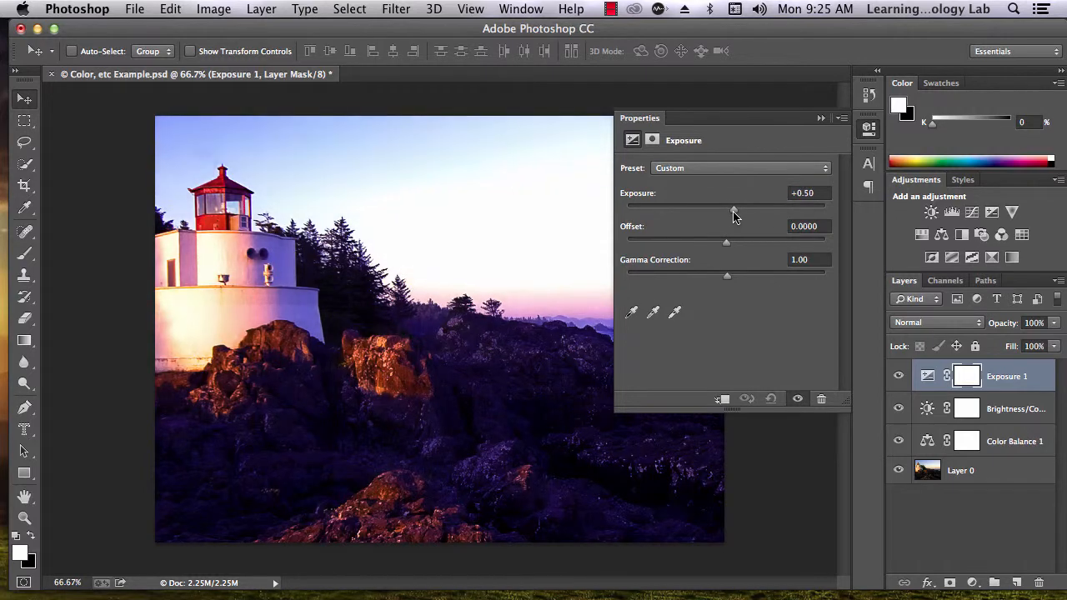
drag(734, 206, 719, 206)
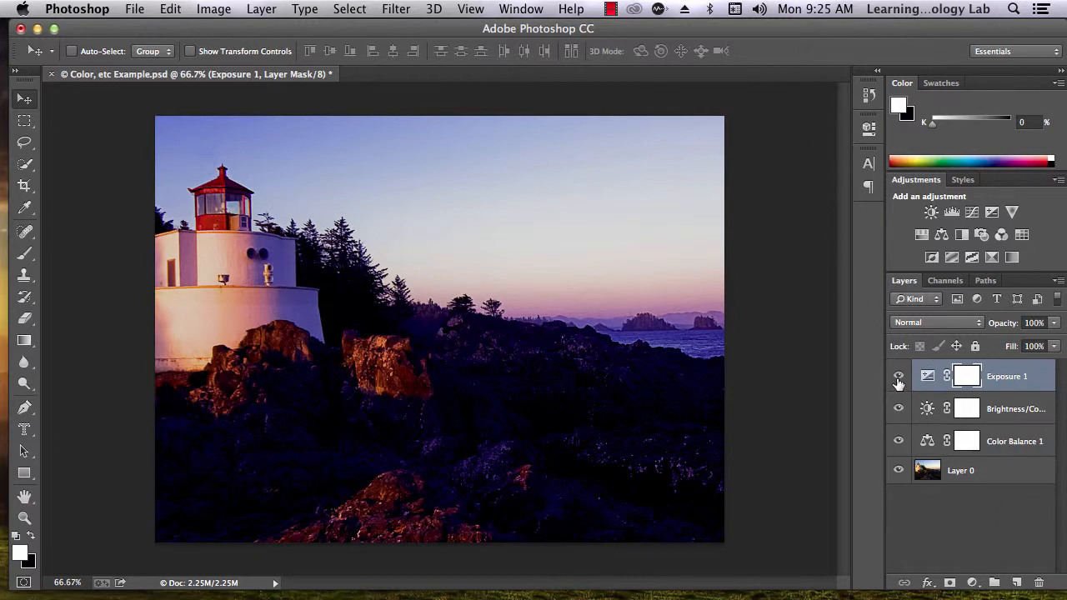
mouse_move(899, 376)
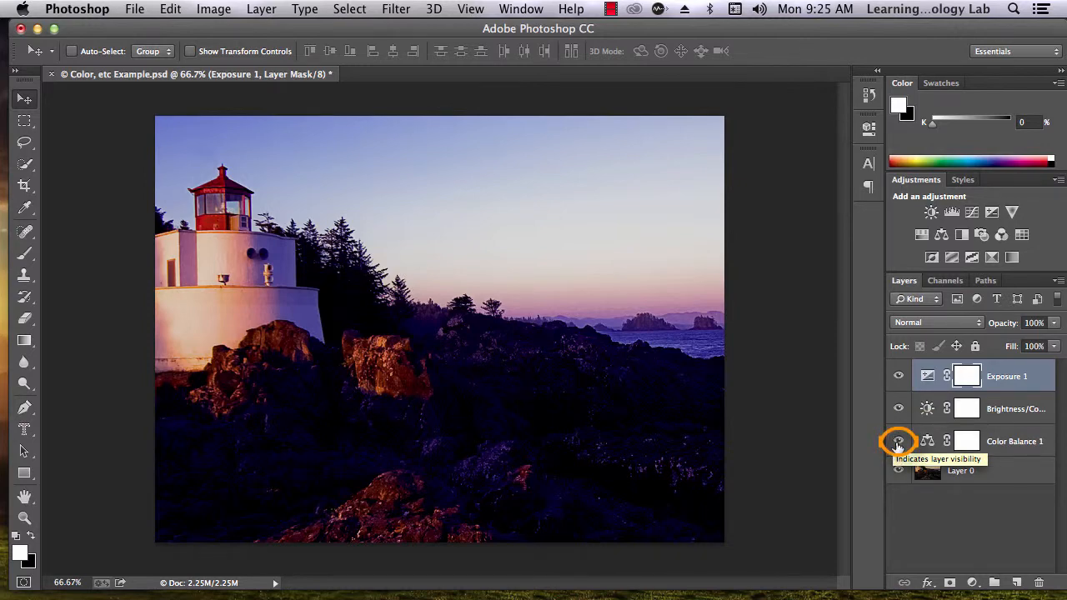
click(899, 441)
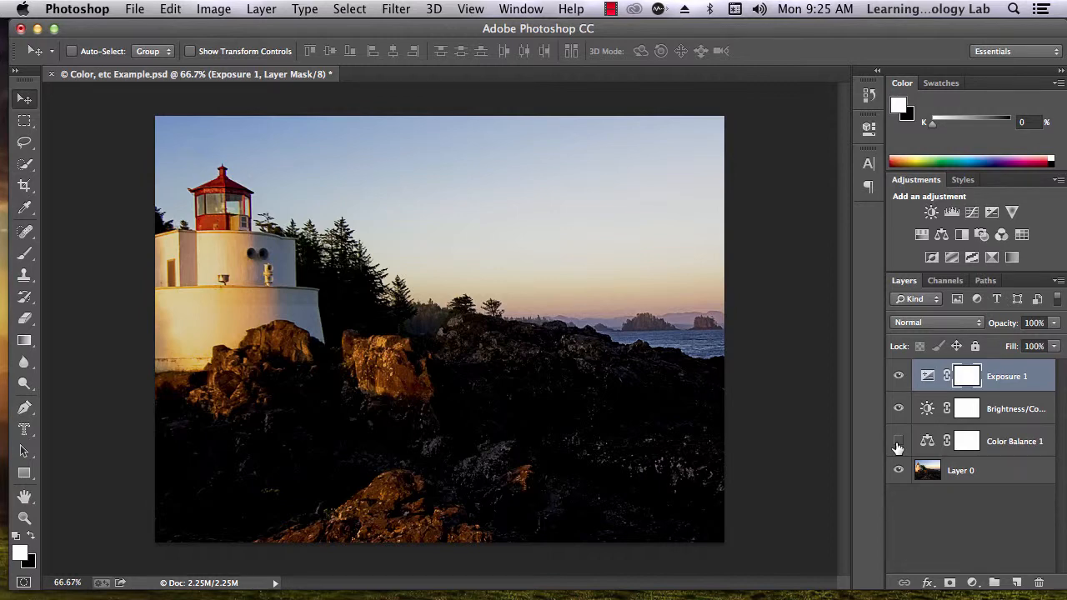
click(898, 441)
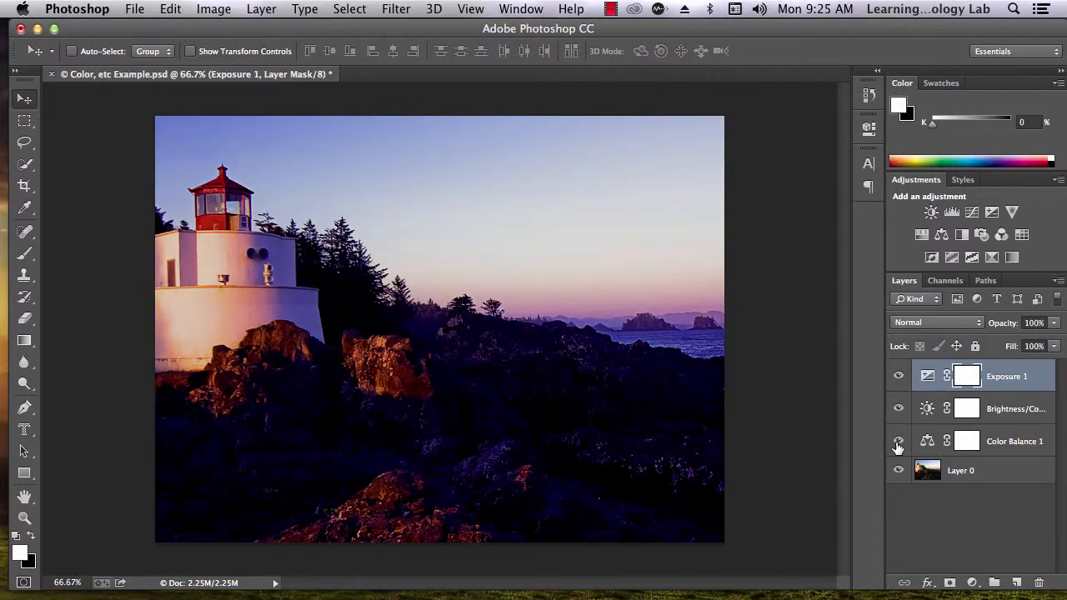